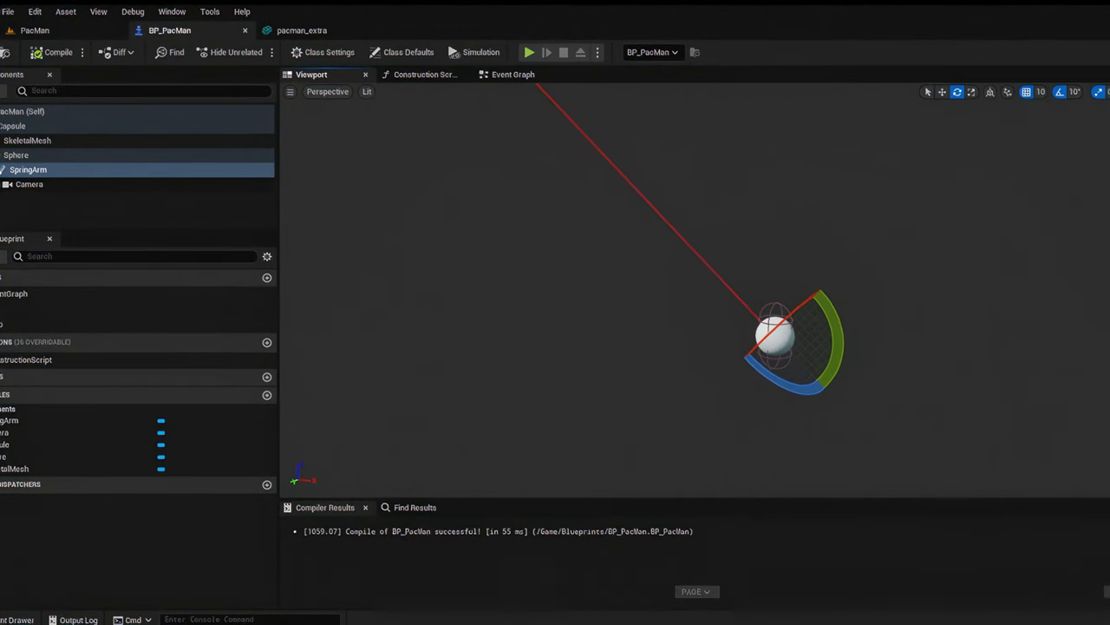
# Switch to the PacMan level and bring the BP_Portal actor at the maze edge into view.
pyautogui.moveTo(772, 334); pyautogui.dragTo(755, 373)
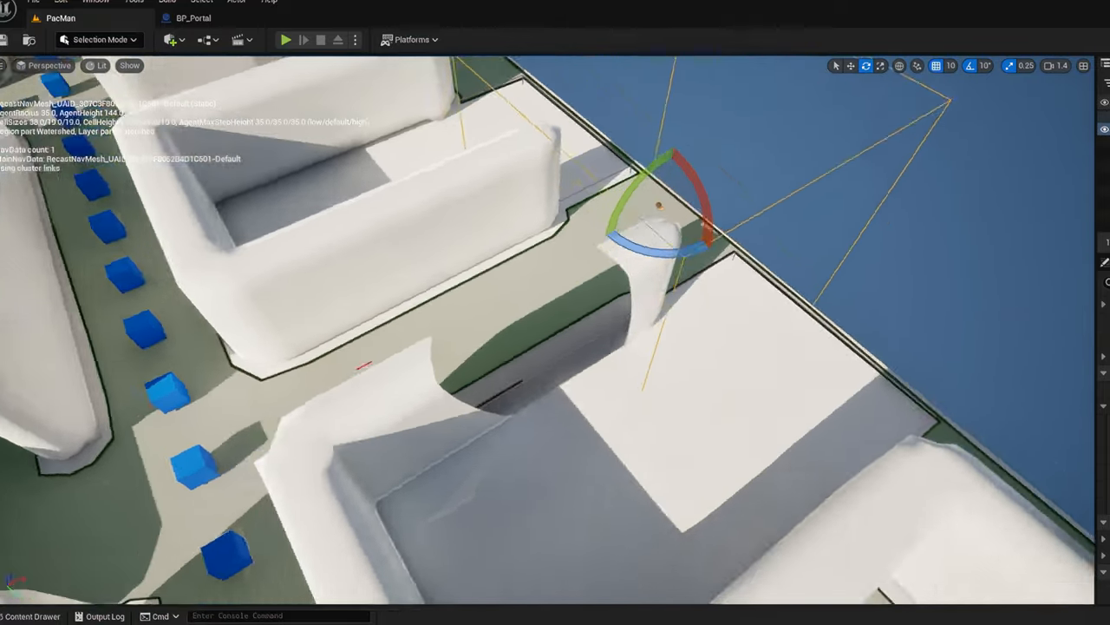
pyautogui.click(285, 40)
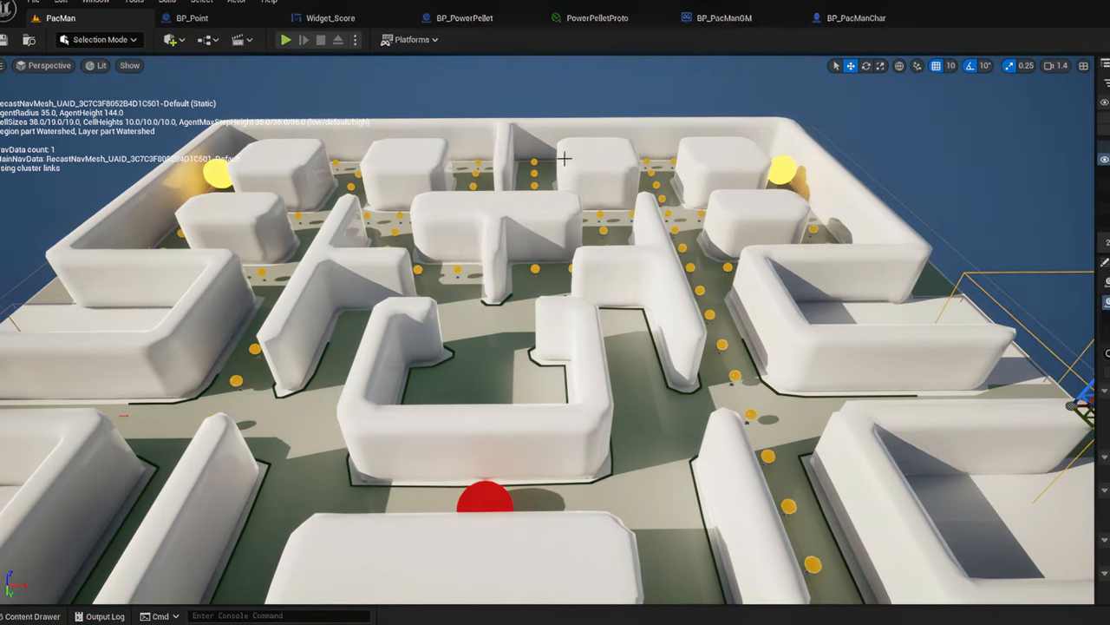
pyautogui.click(285, 39)
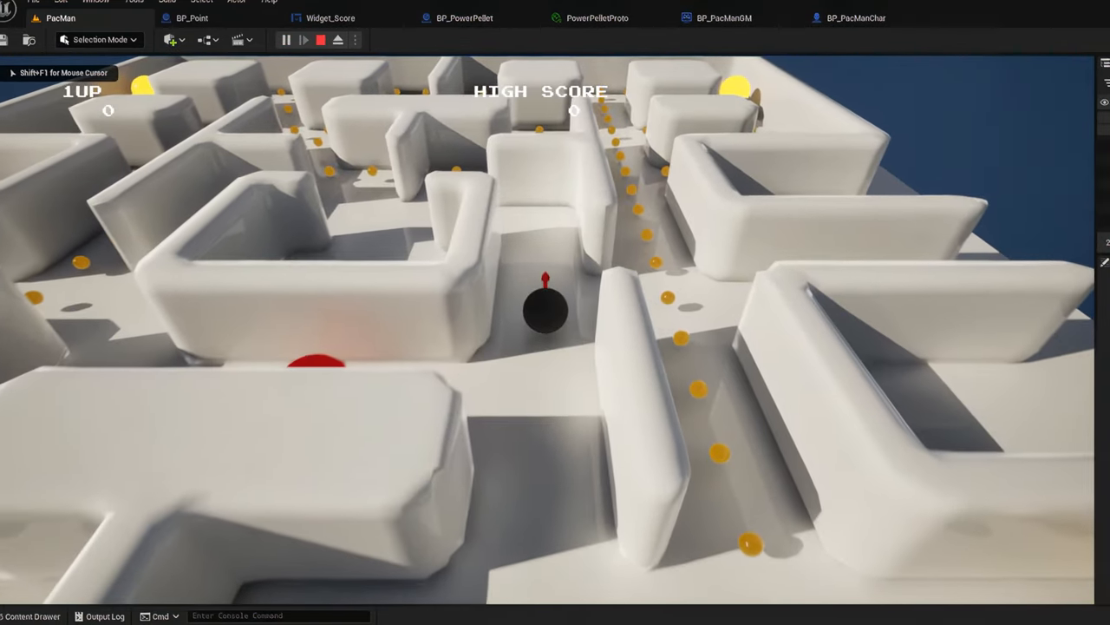
pyautogui.click(321, 39)
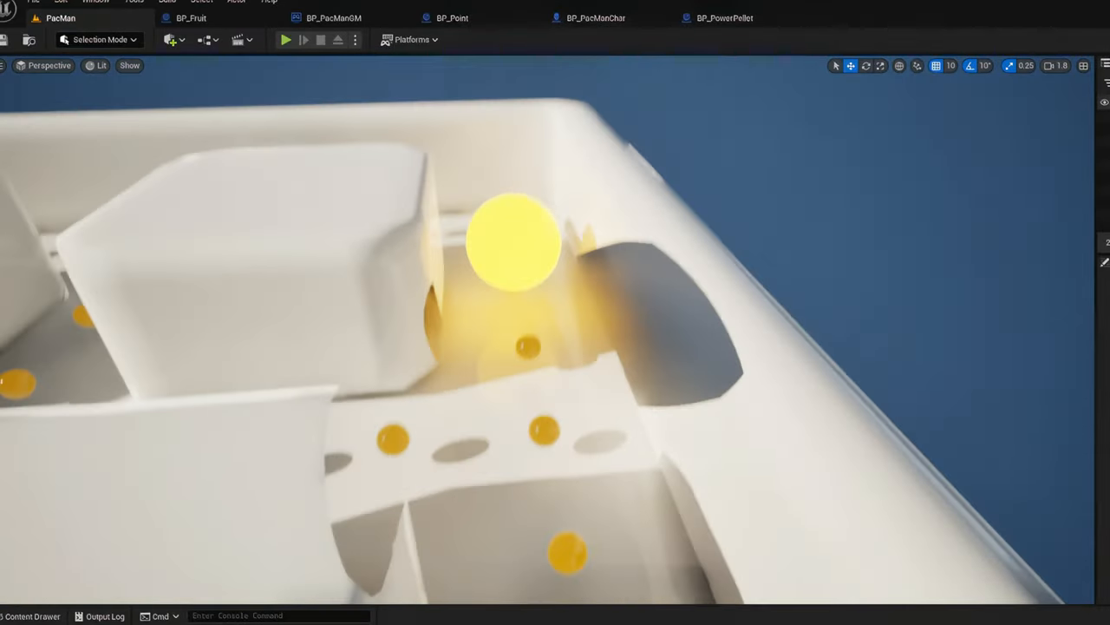
pyautogui.click(285, 39)
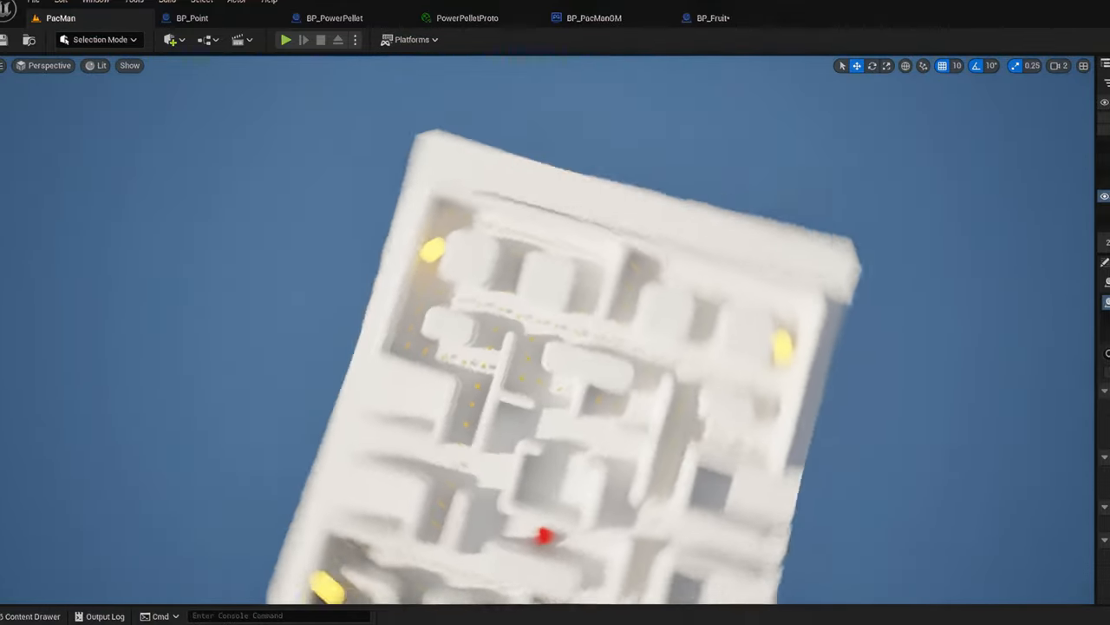
pyautogui.click(285, 39)
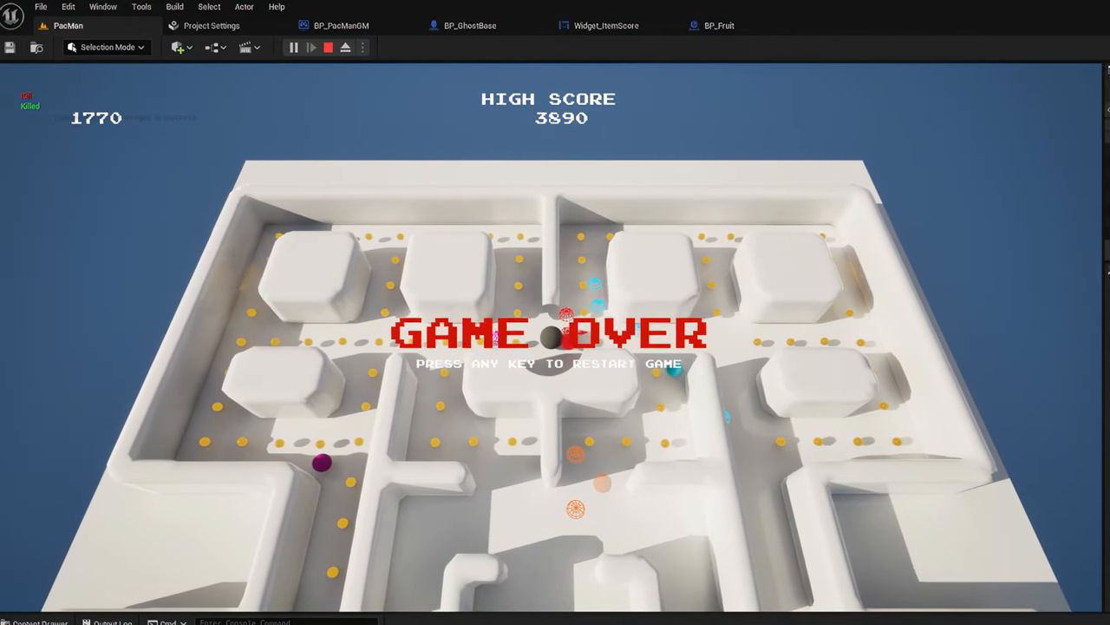
# Restart from the Game Over screen with a key, then stop Play In Editor.
pyautogui.press('space')
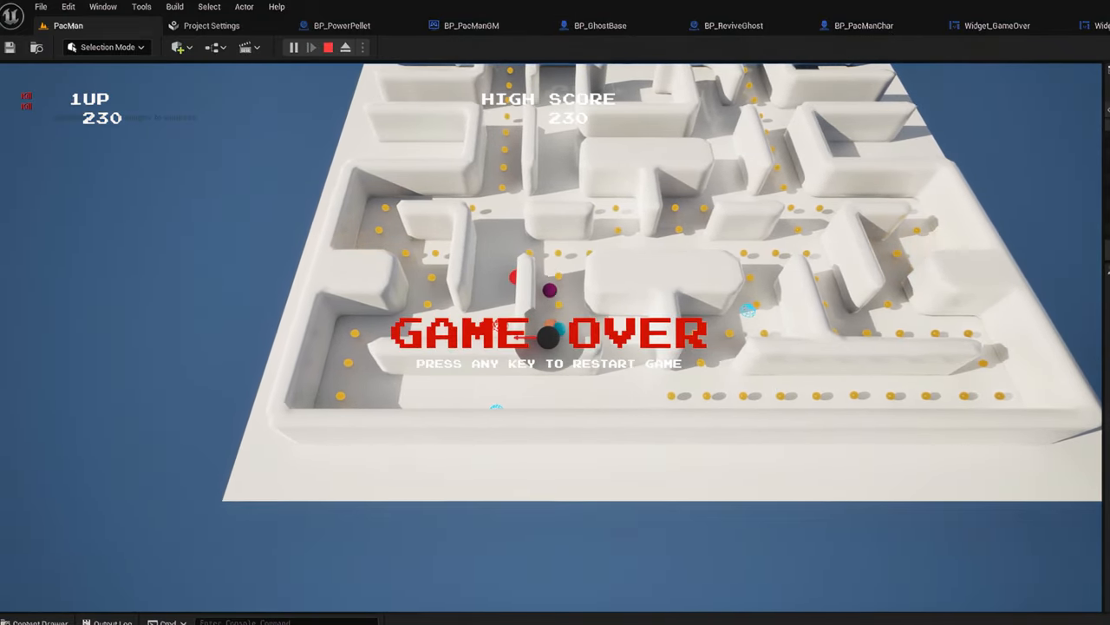
pyautogui.click(328, 47)
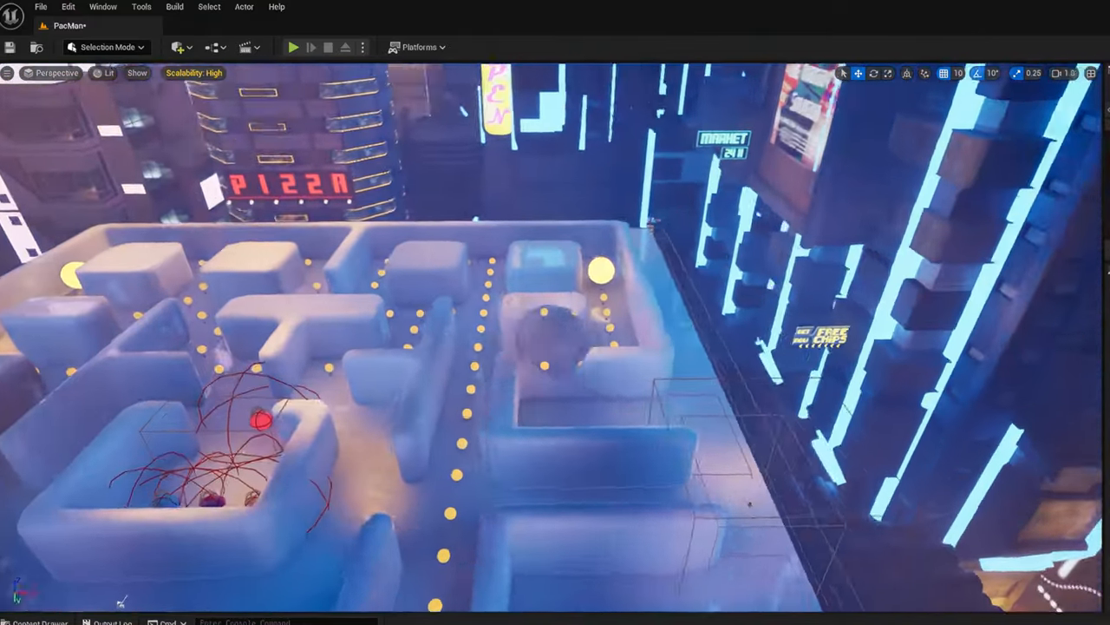
# Start Play to view the maze inside the neon cyberpunk city environment.
pyautogui.click(293, 47)
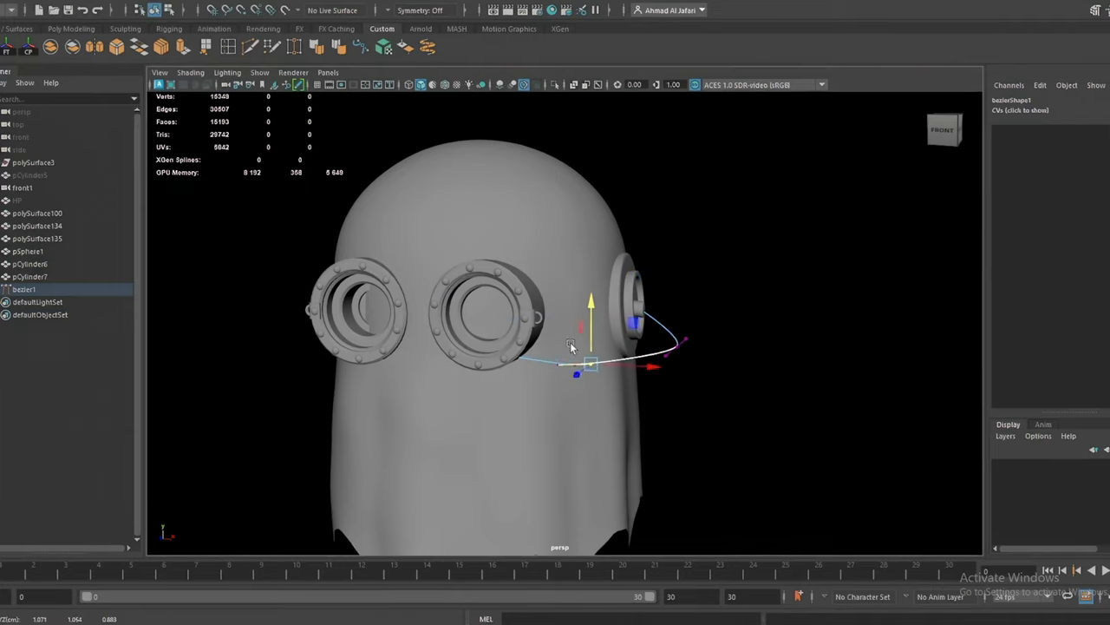
# Bend the Bezier curve so it arcs around the ghost's side earpiece across the cheek.
pyautogui.moveTo(570, 345); pyautogui.dragTo(642, 390)
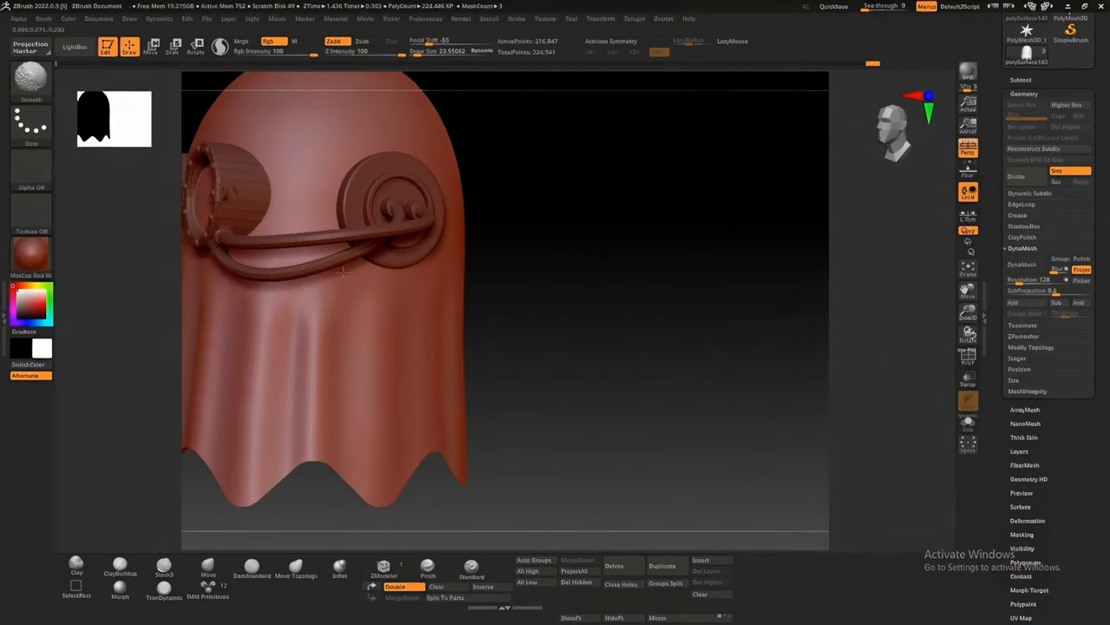
# Sculpt surface detail into the ghost's cloth folds and goggle tube.
pyautogui.moveTo(347, 269); pyautogui.dragTo(433, 299)
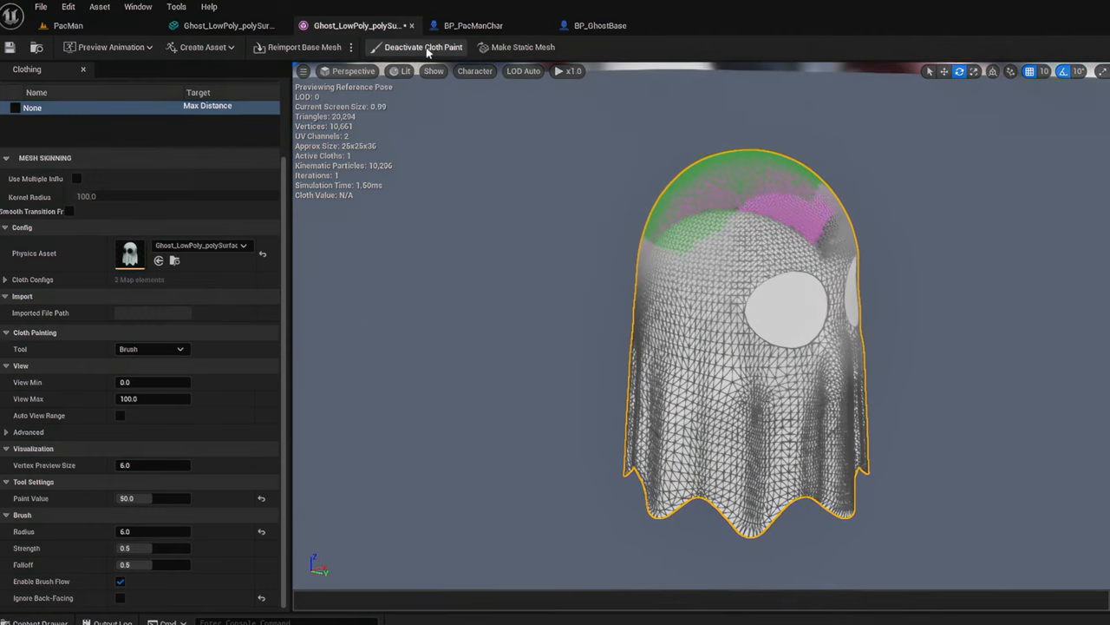
# Deactivate Cloth Paint after painting Max Distance weights on the ghost body.
pyautogui.click(423, 47)
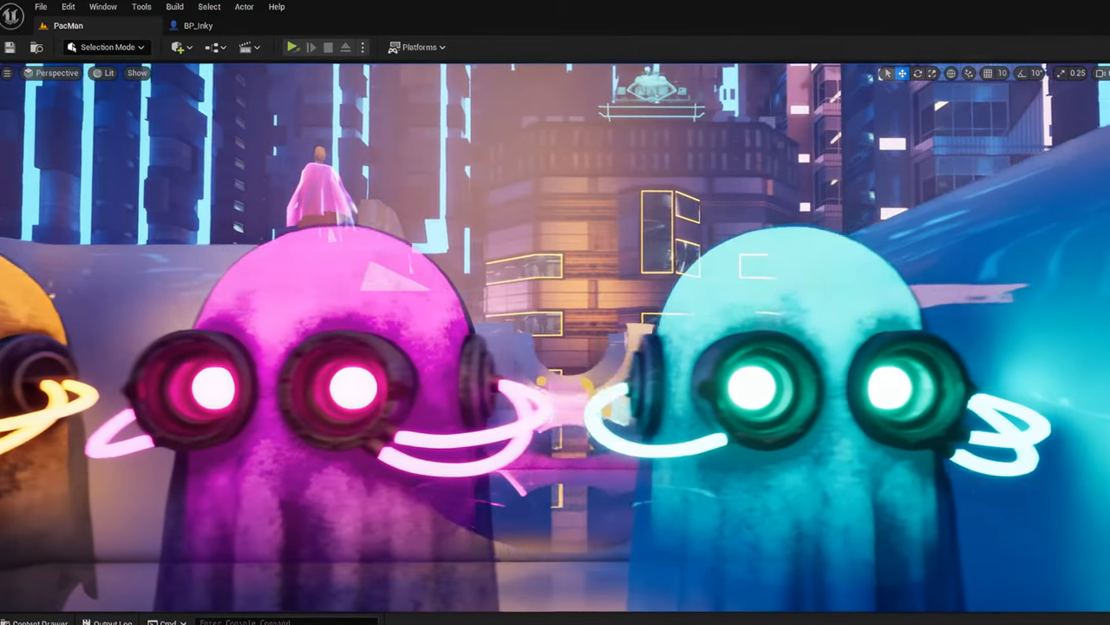
# Start Play In Editor with the maze, pellets, glowing ghosts and score active.
pyautogui.click(292, 47)
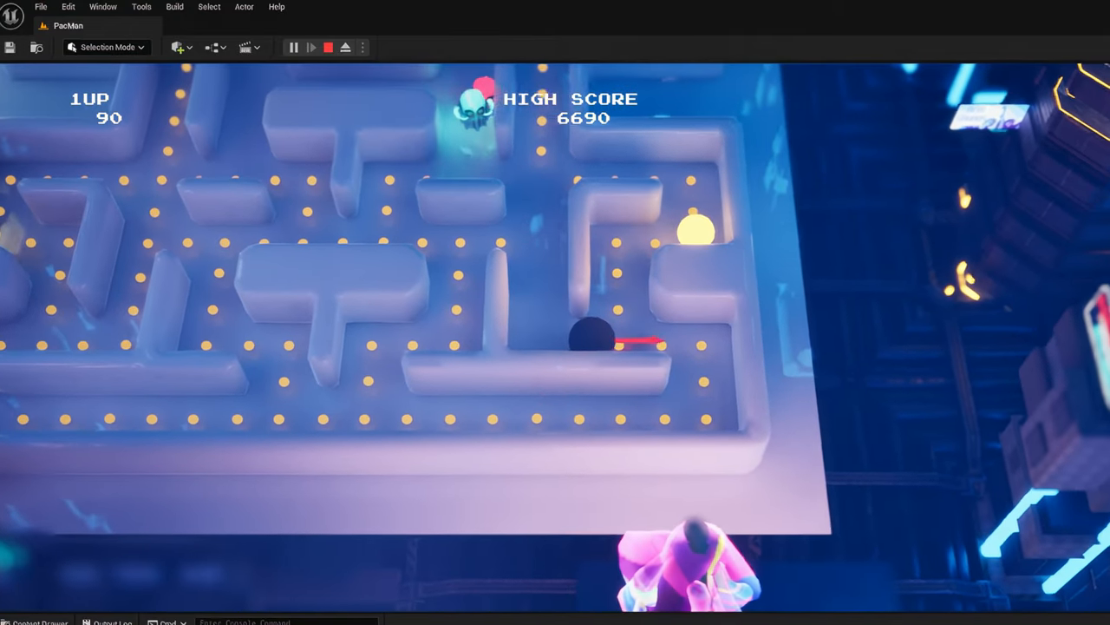
# Stop the running game, then start Play again from the toolbar.
pyautogui.click(328, 46)
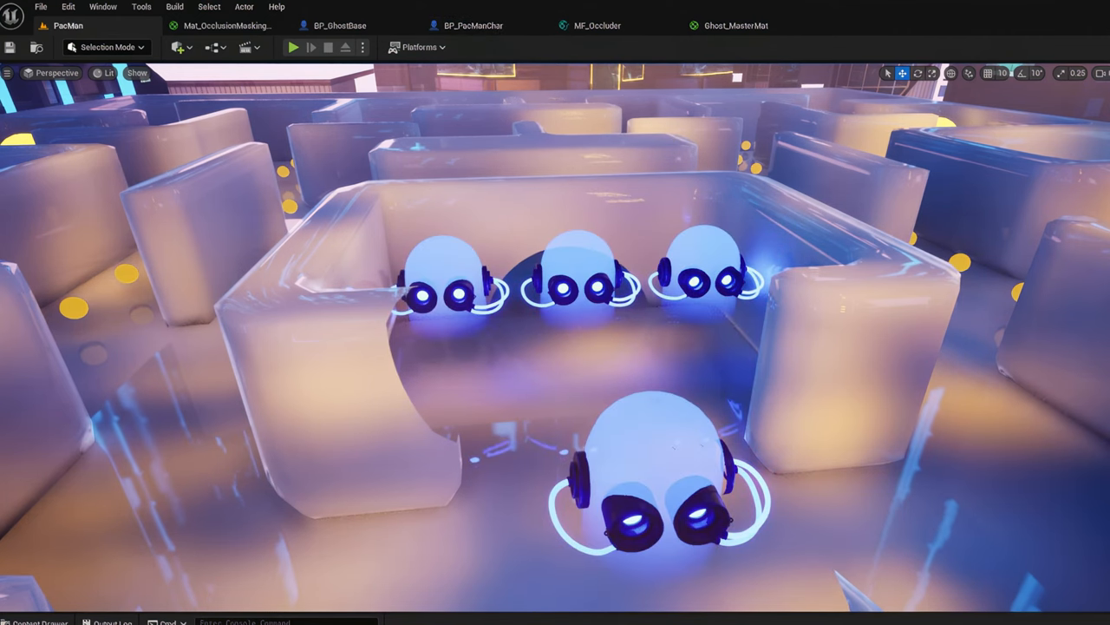
pyautogui.click(293, 46)
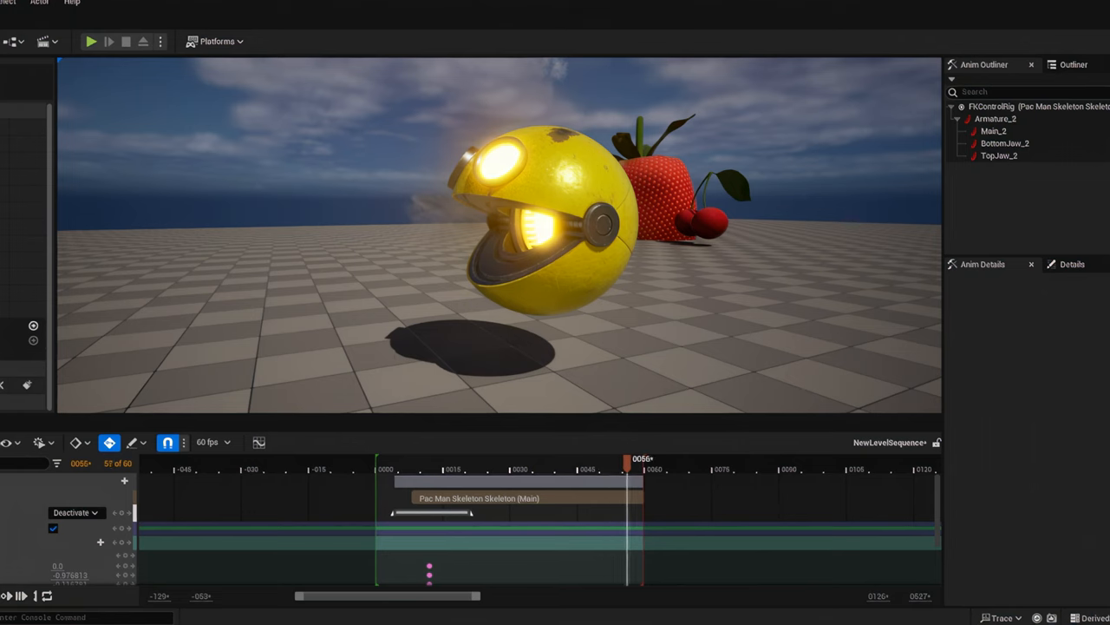
# Start Play with Pac-Man's keyframed jaws chomping pellets through the blue maze.
pyautogui.click(91, 41)
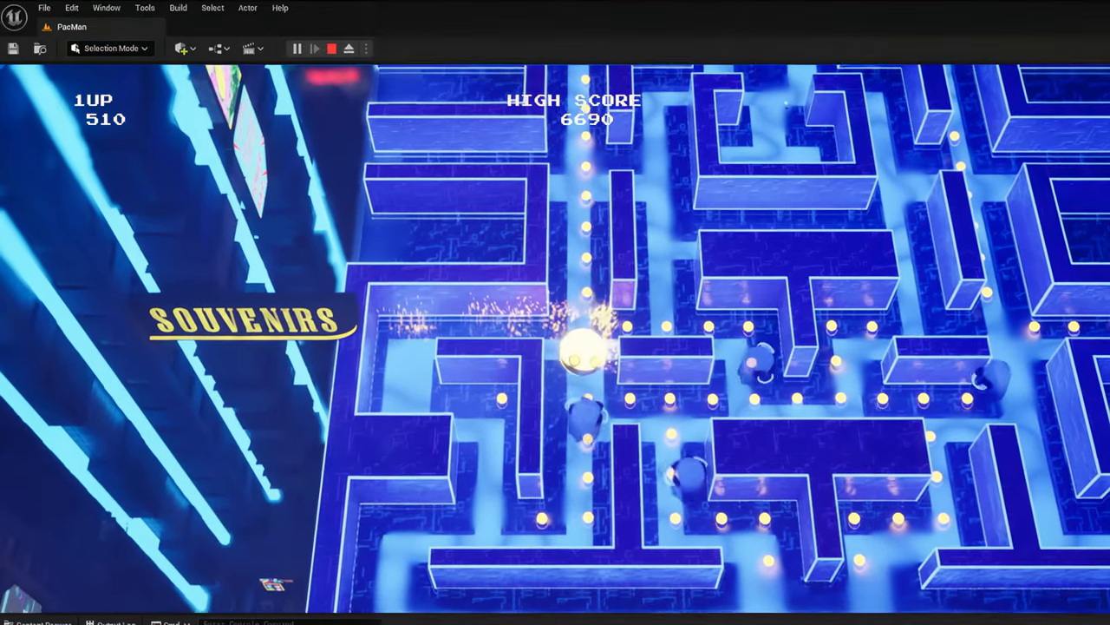